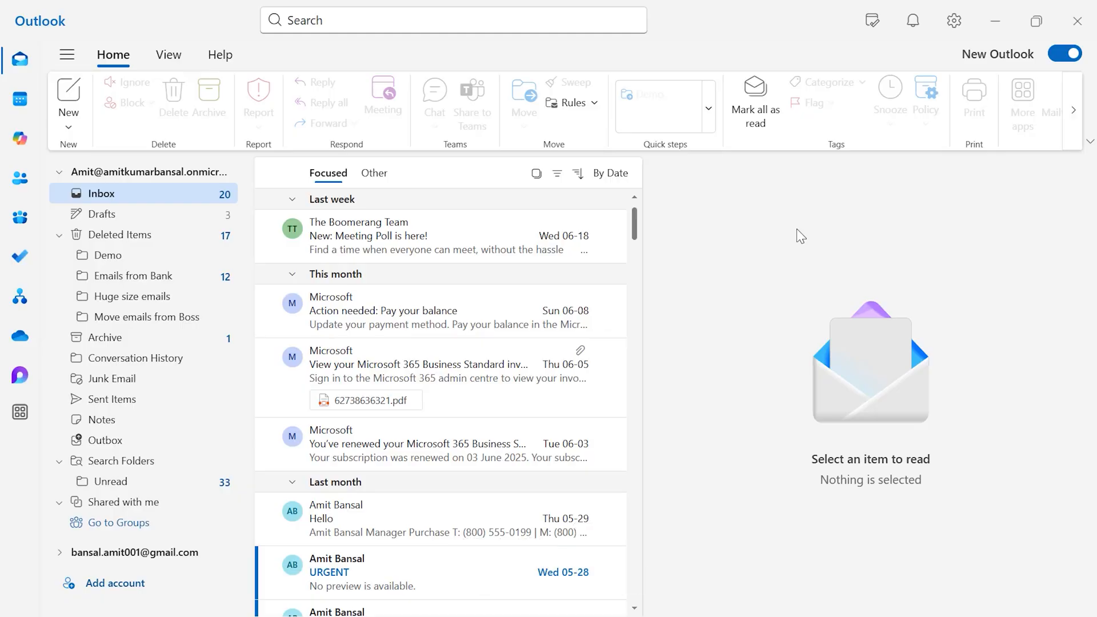
pyautogui.moveTo(765, 224)
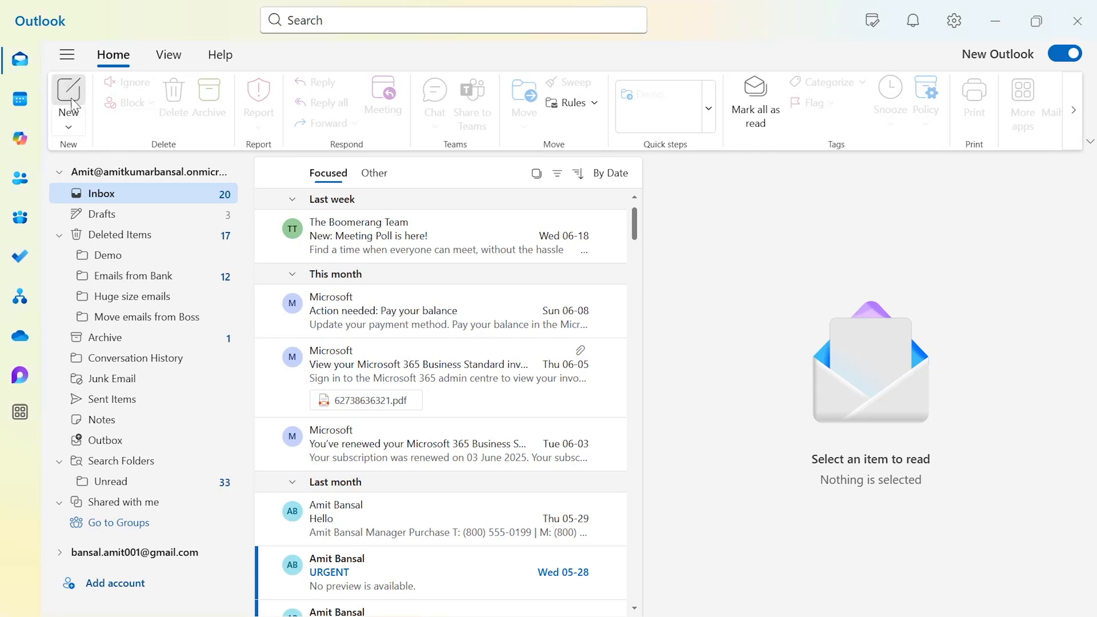
# Create a new draft with subject 'Catlog' and the meeting-invitation text pasted in the body.
pyautogui.click(68, 95)
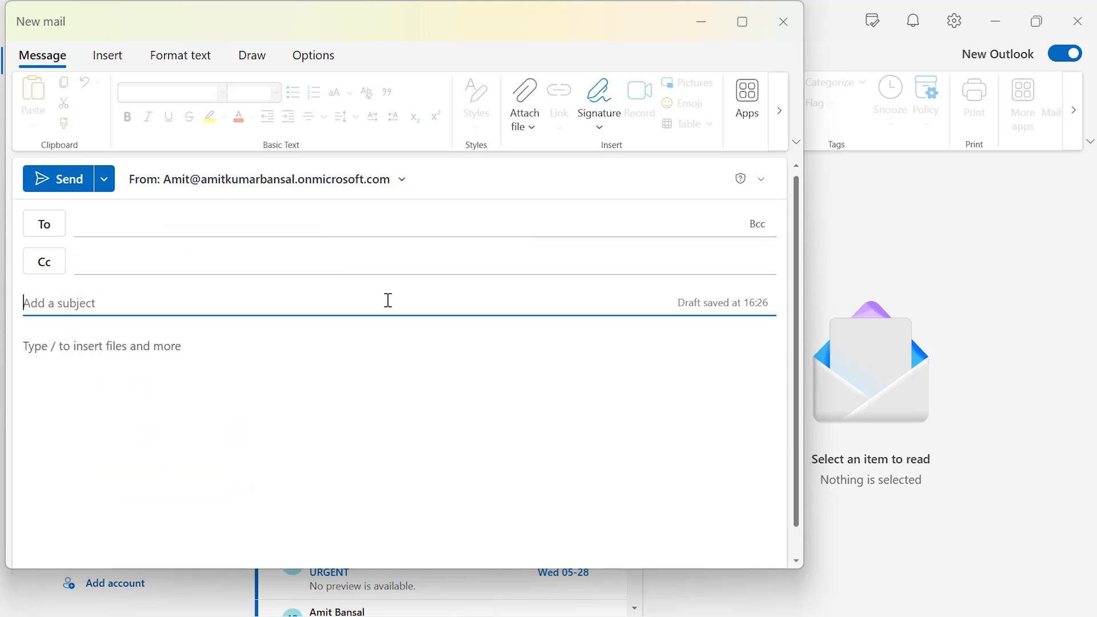
pyautogui.write('Catlog')
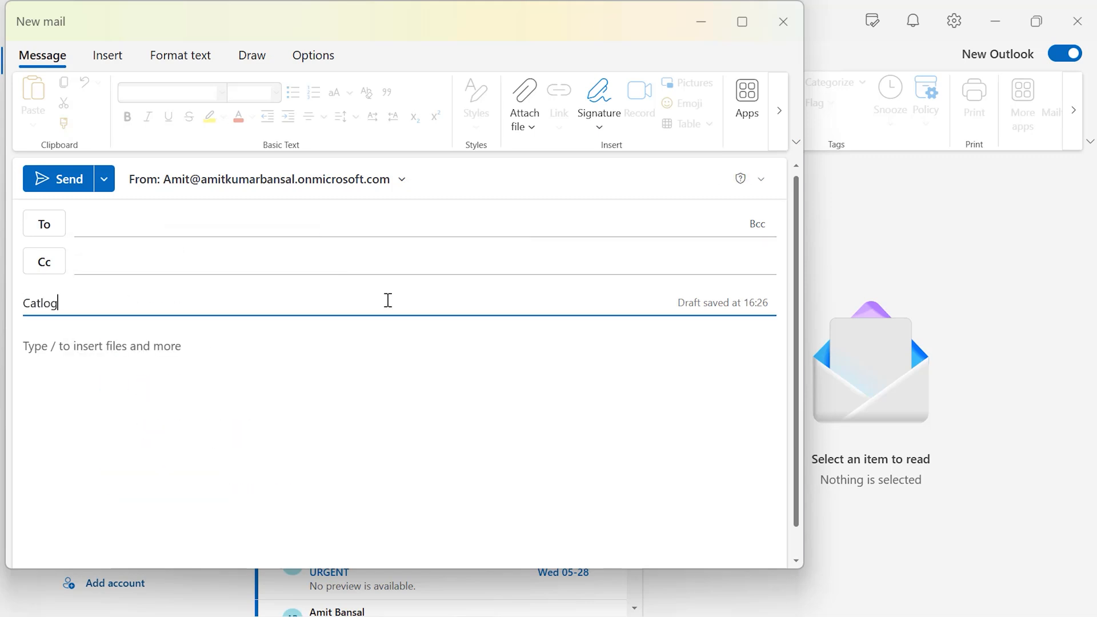
pyautogui.click(211, 345)
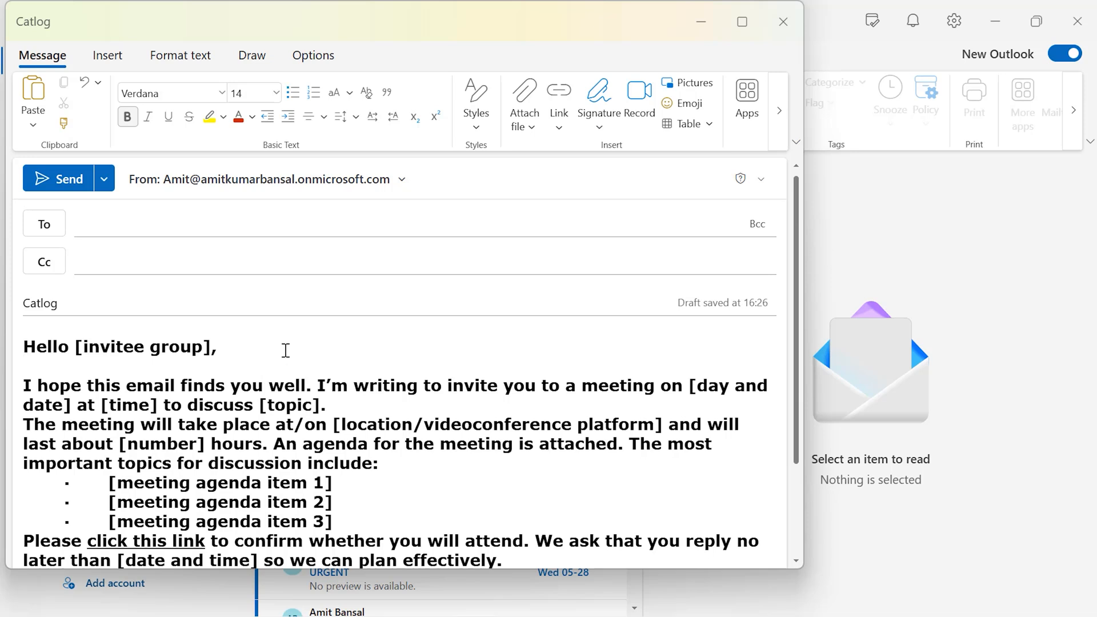
pyautogui.click(24, 366)
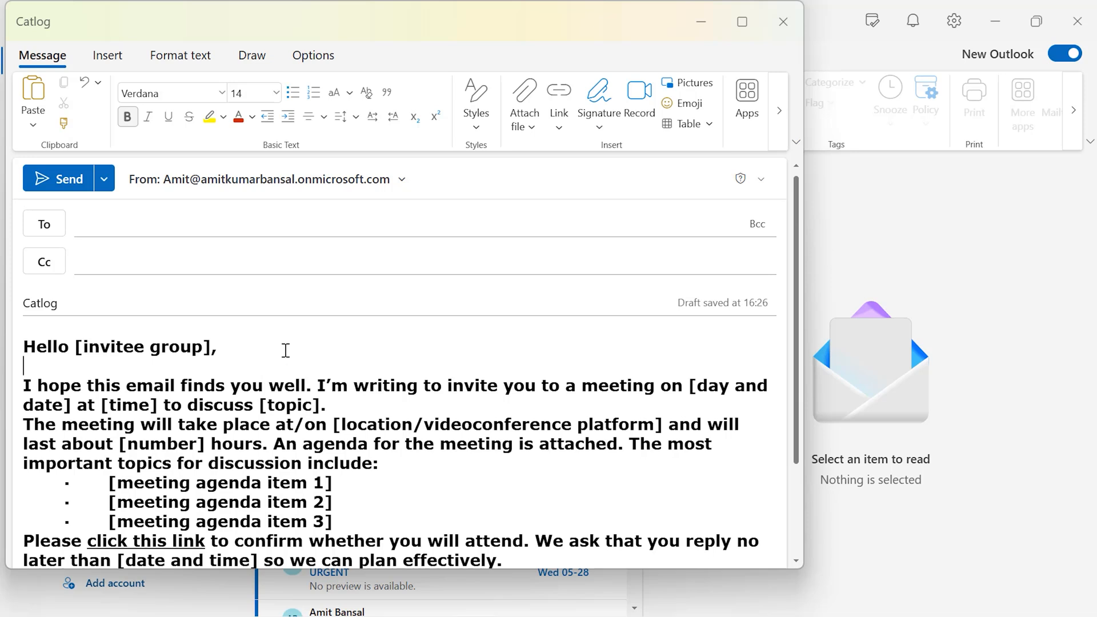
pyautogui.scroll(-3)
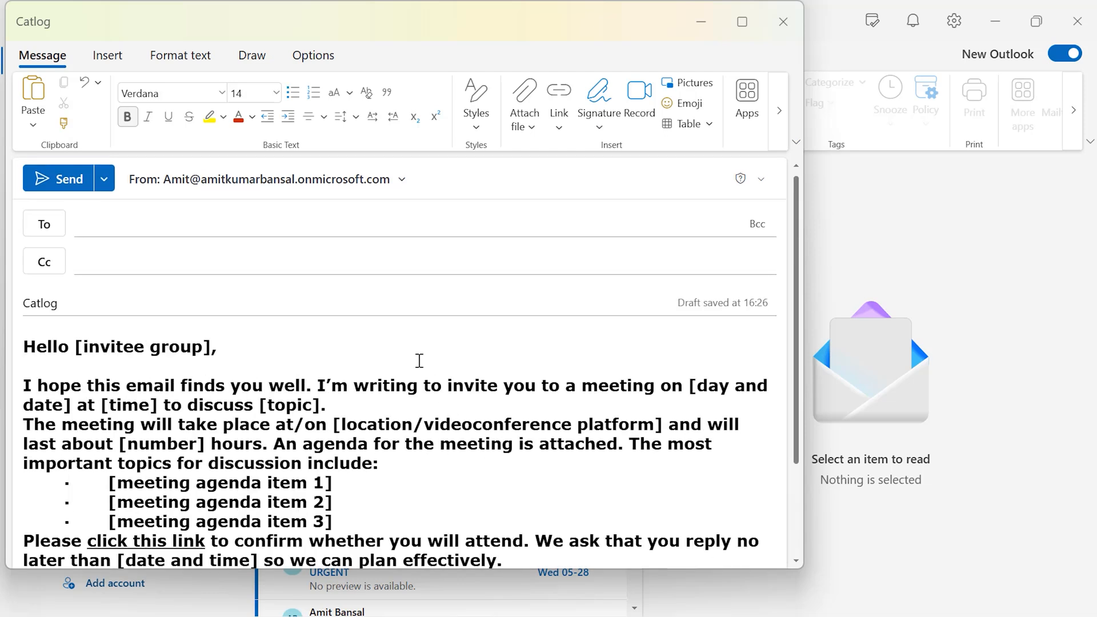
# Show the add-in apps list (My Templates, Polls) over the Catlog draft.
pyautogui.click(23, 365)
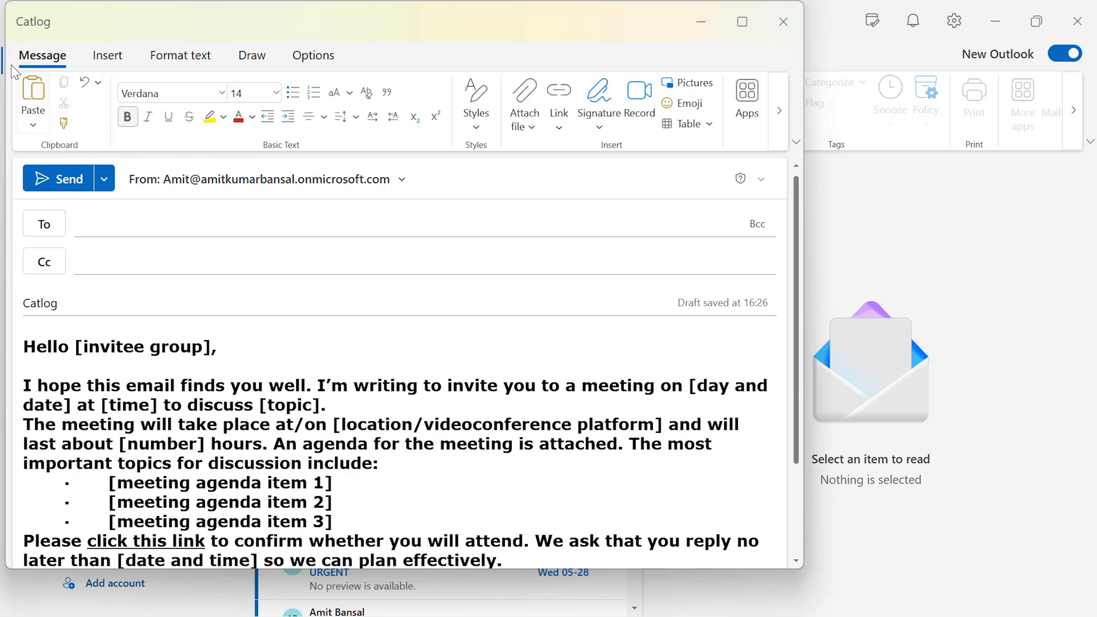
pyautogui.moveTo(746, 105)
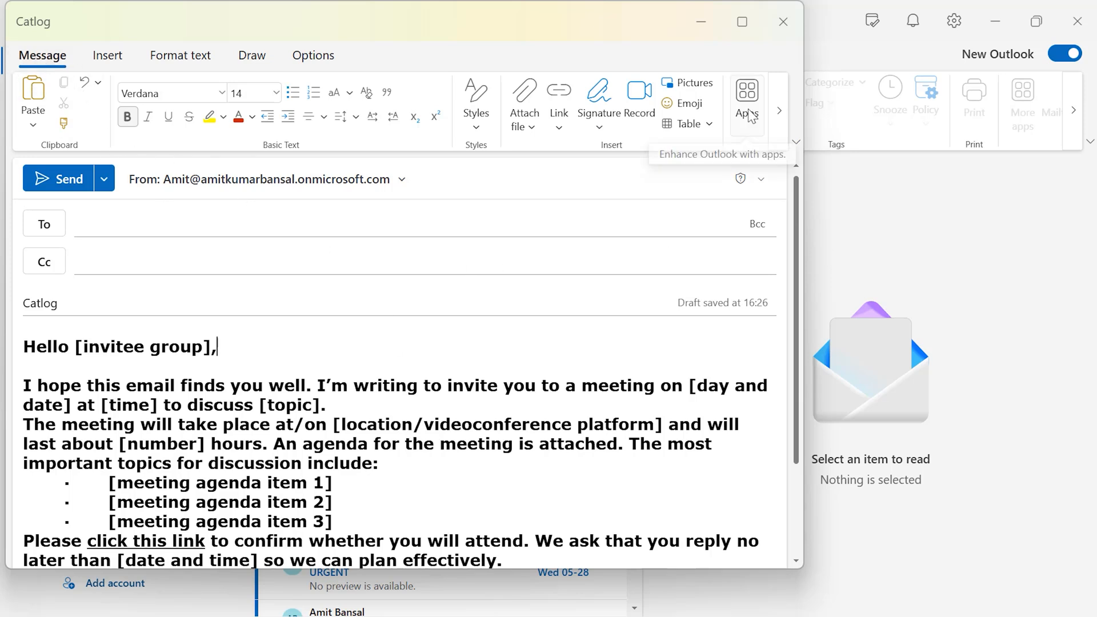
pyautogui.click(747, 99)
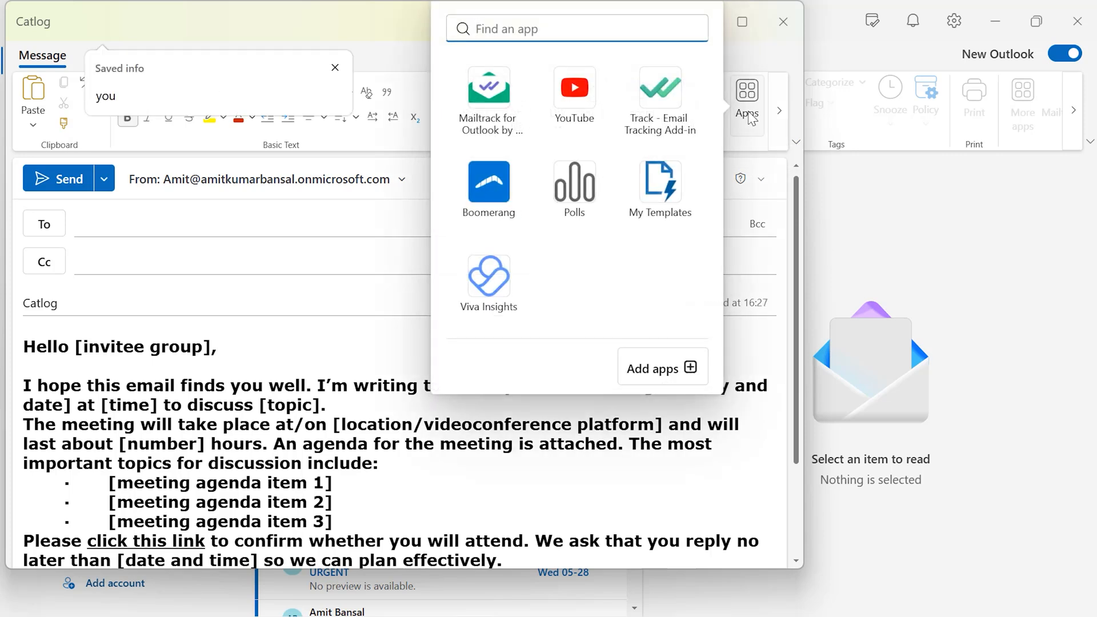
pyautogui.moveTo(659, 213)
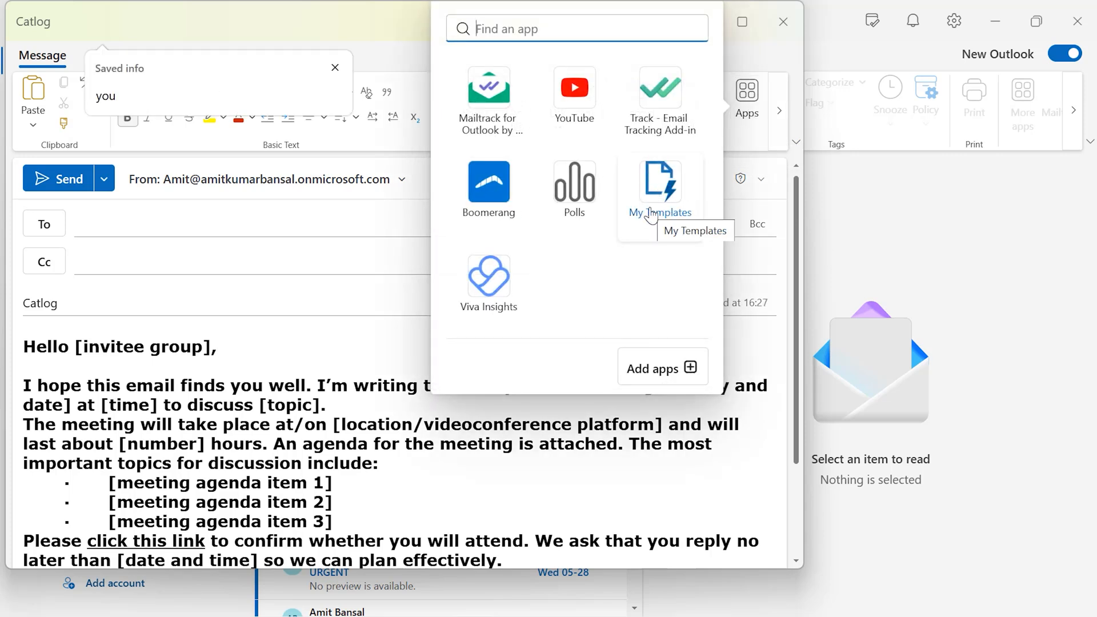
pyautogui.moveTo(585, 280)
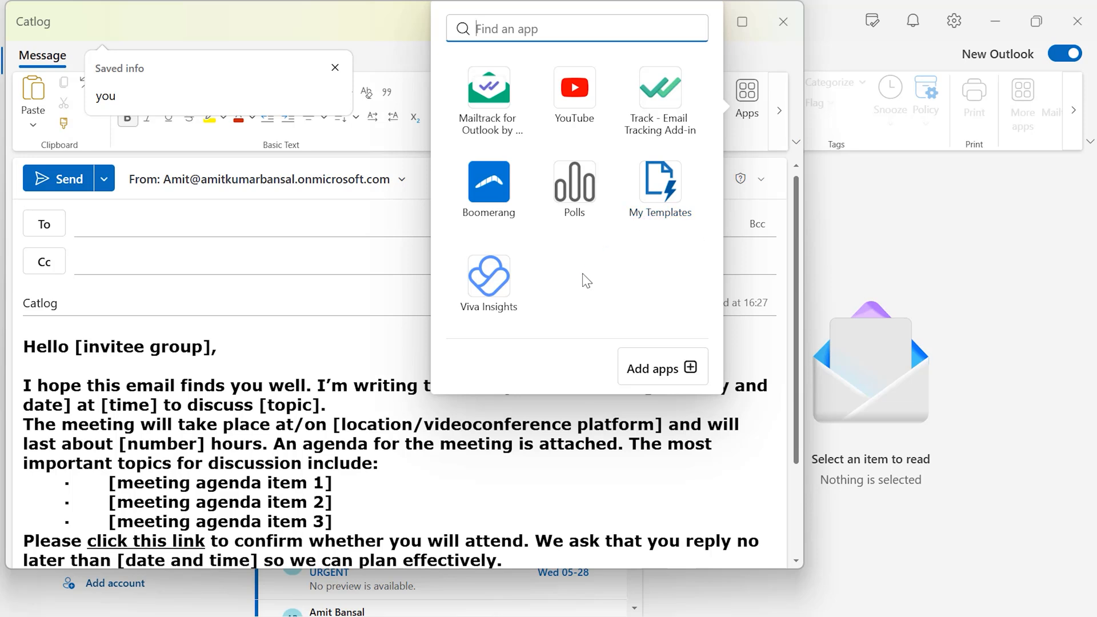
pyautogui.moveTo(586, 284)
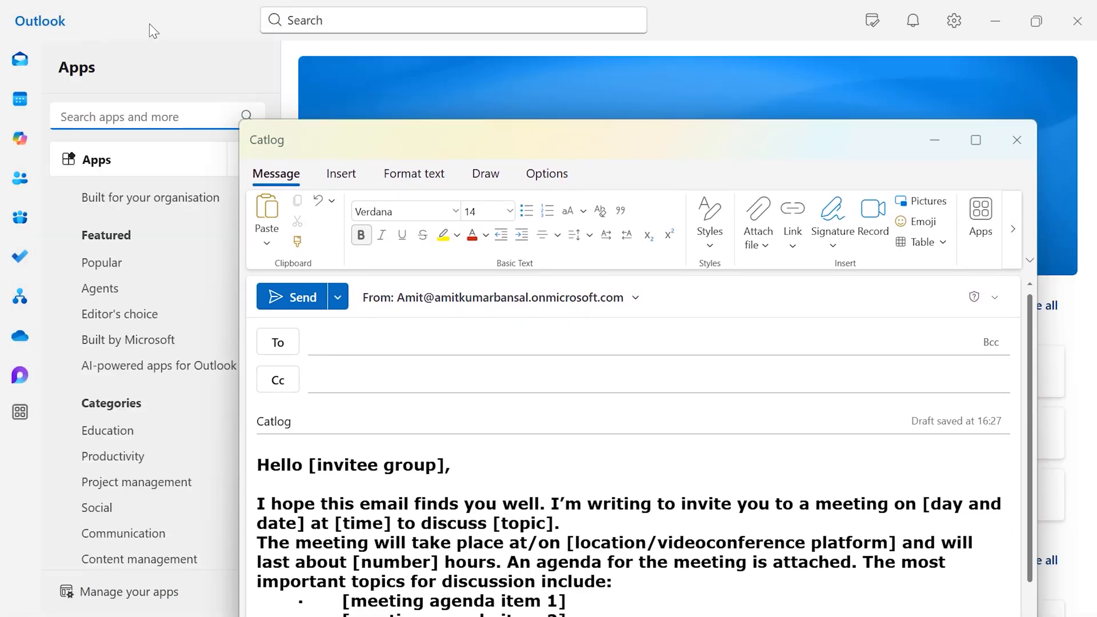
# Search the app store for 'my temlat' and launch the My Templates add-in by Microsoft.
pyautogui.click(1016, 140)
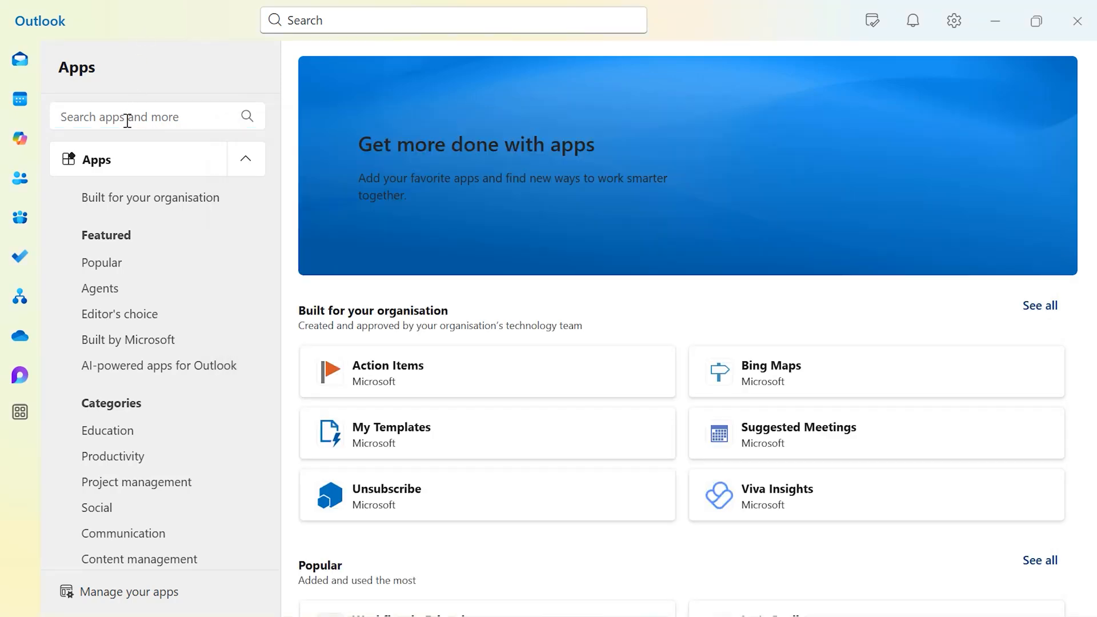
pyautogui.click(157, 116)
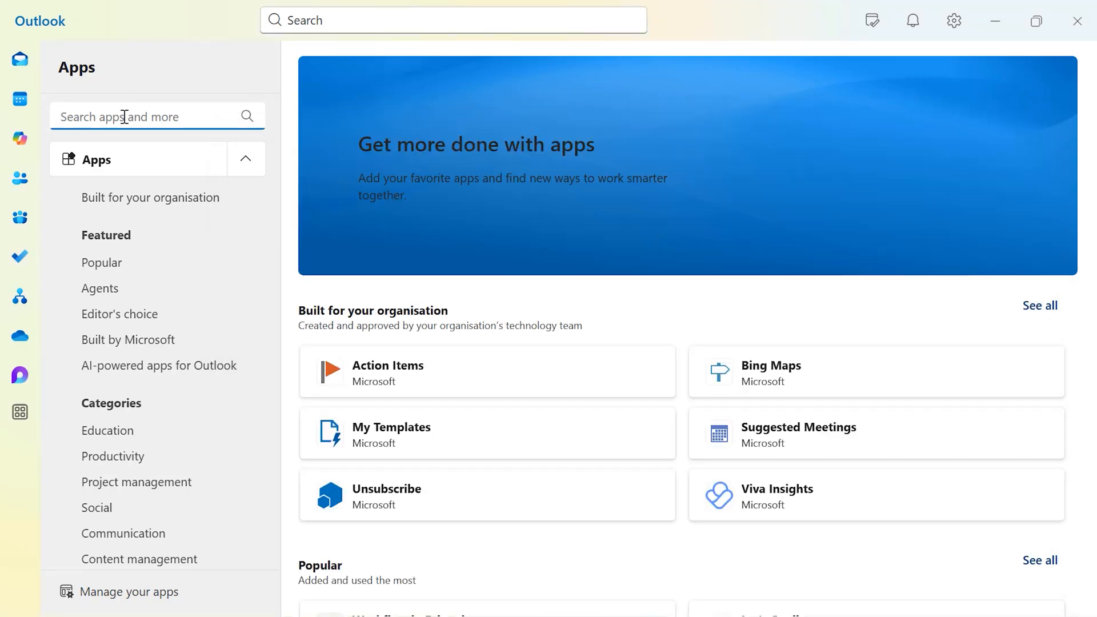
pyautogui.write('my tem')
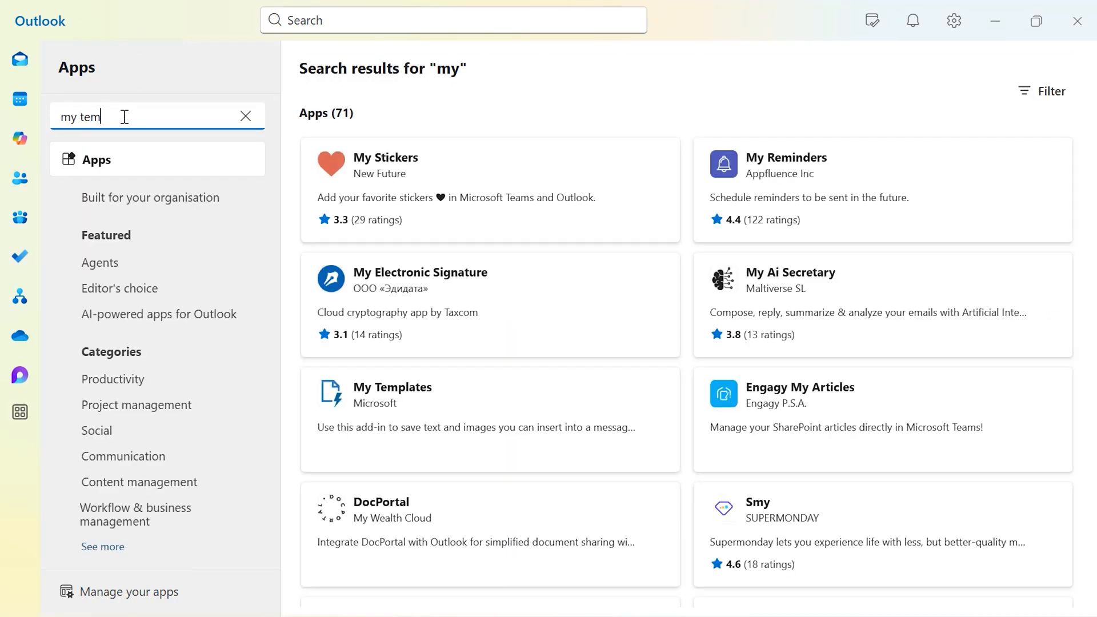
pyautogui.write('lat')
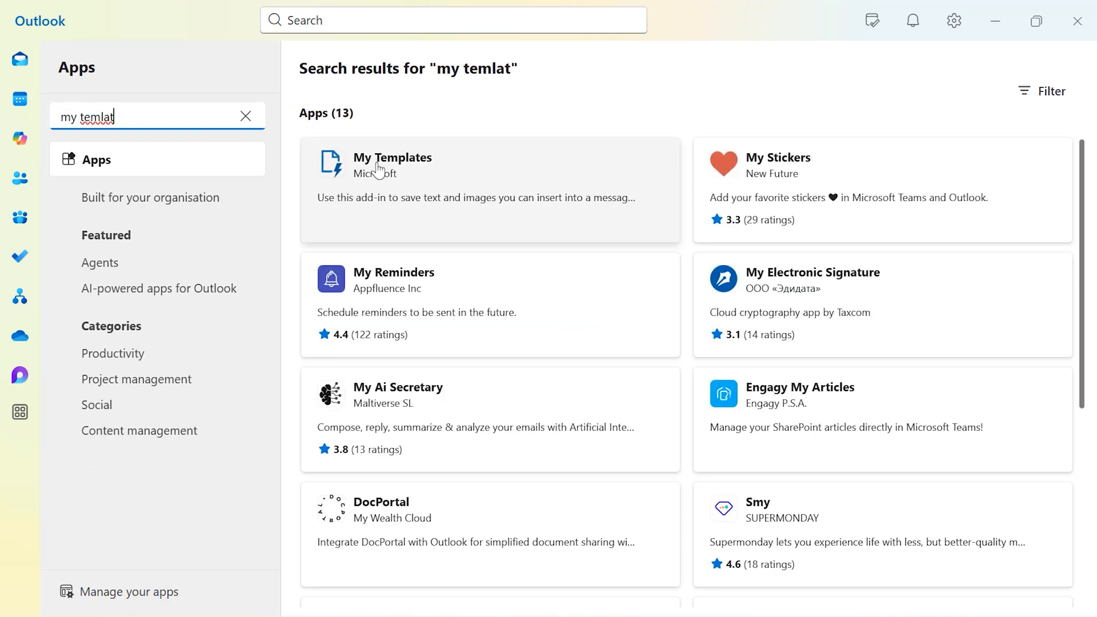
pyautogui.click(419, 175)
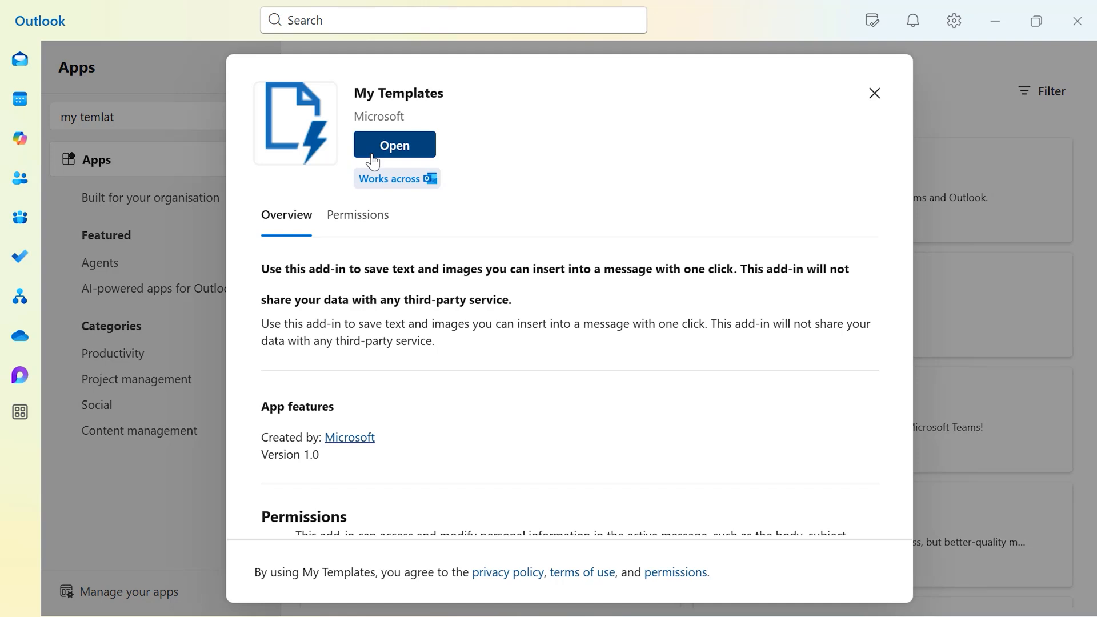
pyautogui.click(875, 92)
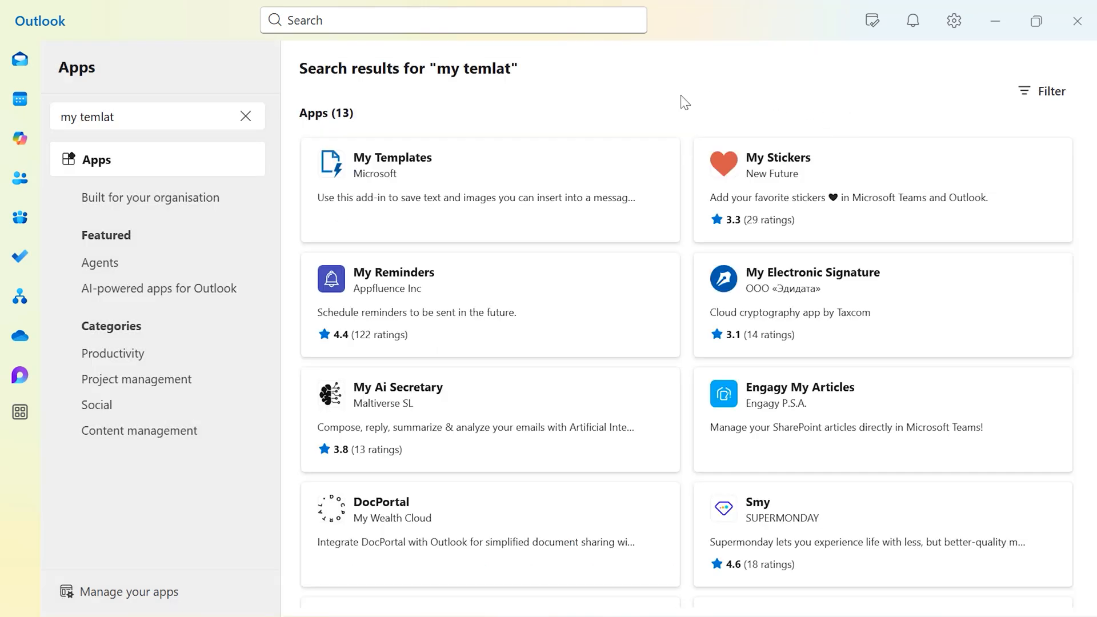
pyautogui.moveTo(602, 583)
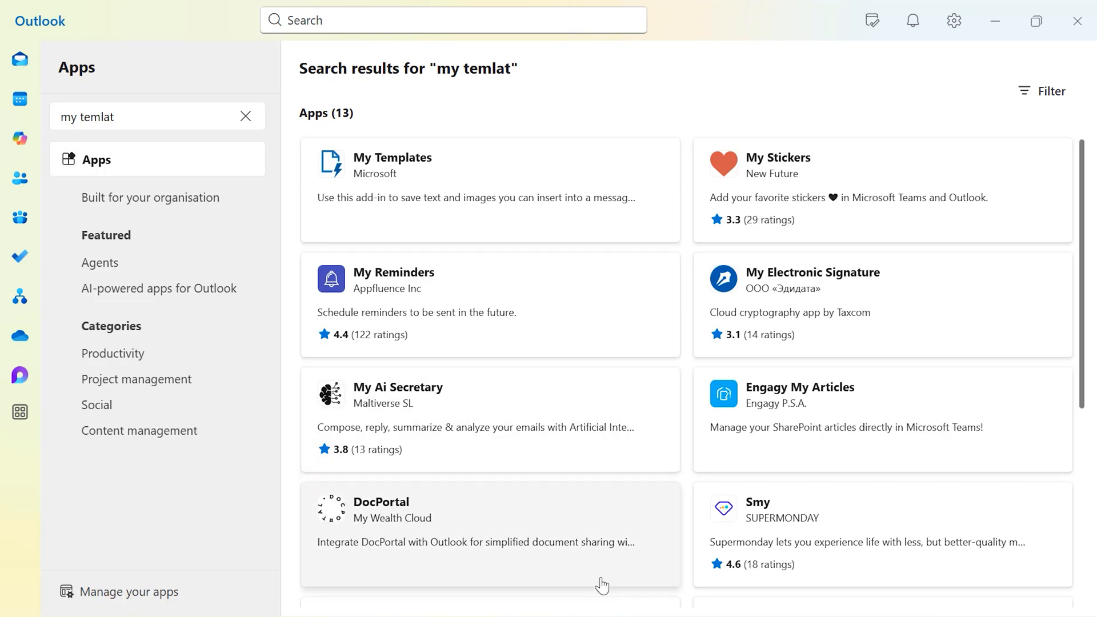
# Start a new template in My Templates titled 'Catlog'.
pyautogui.click(739, 99)
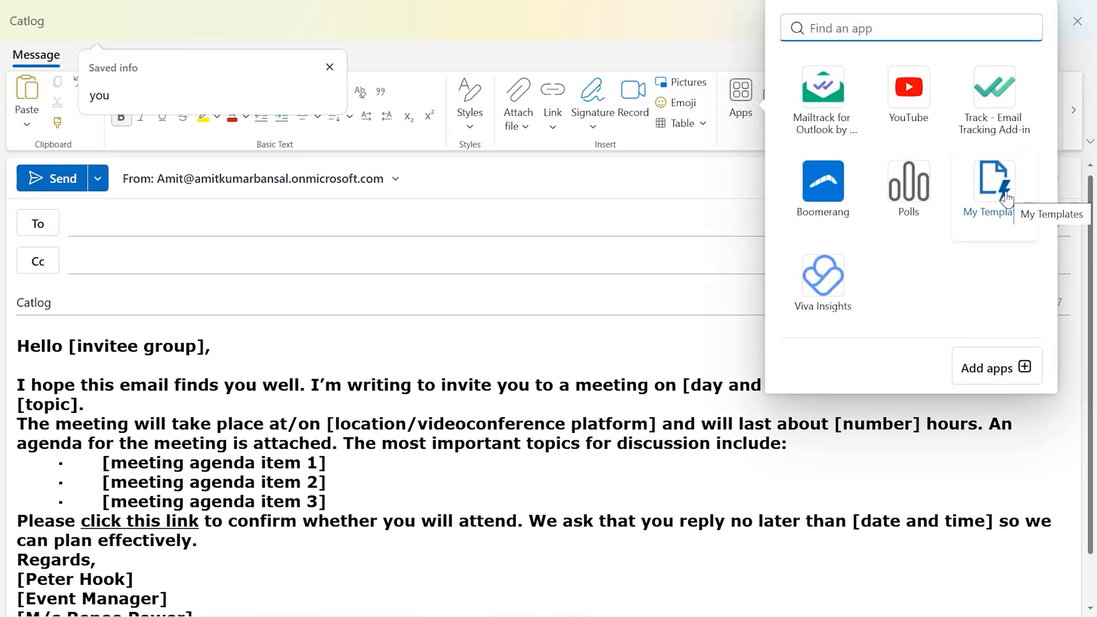
pyautogui.click(992, 180)
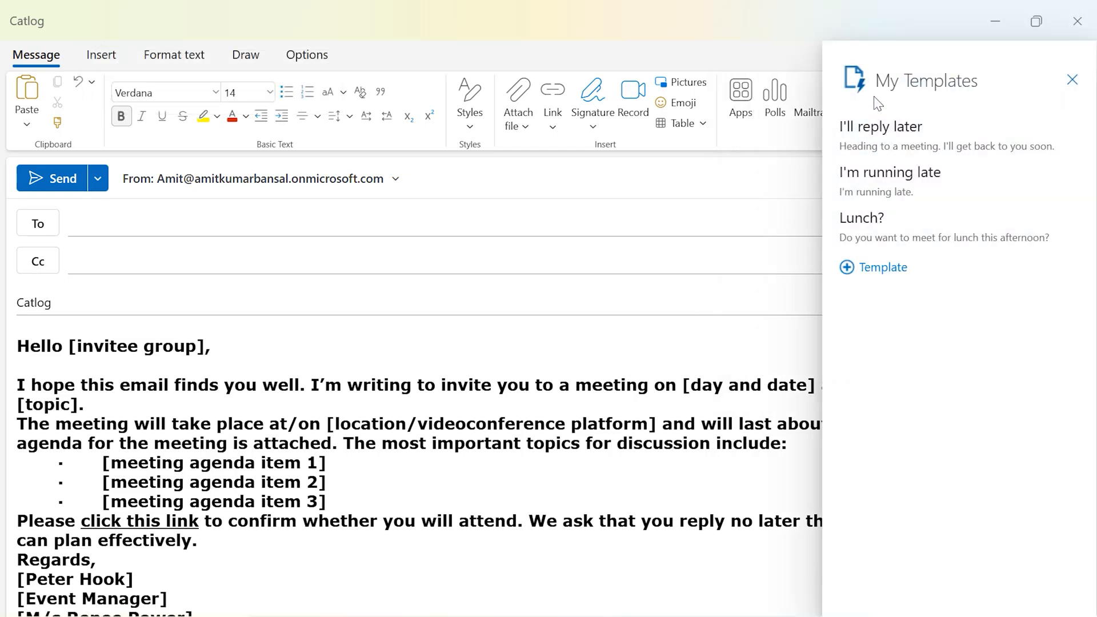
pyautogui.moveTo(900, 181)
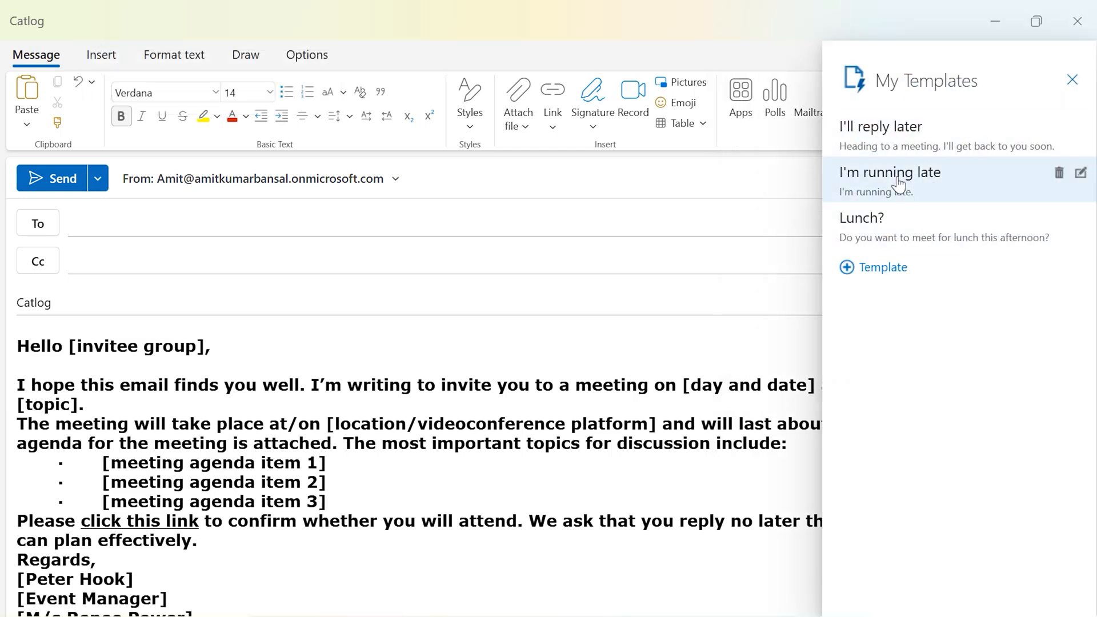
pyautogui.moveTo(858, 273)
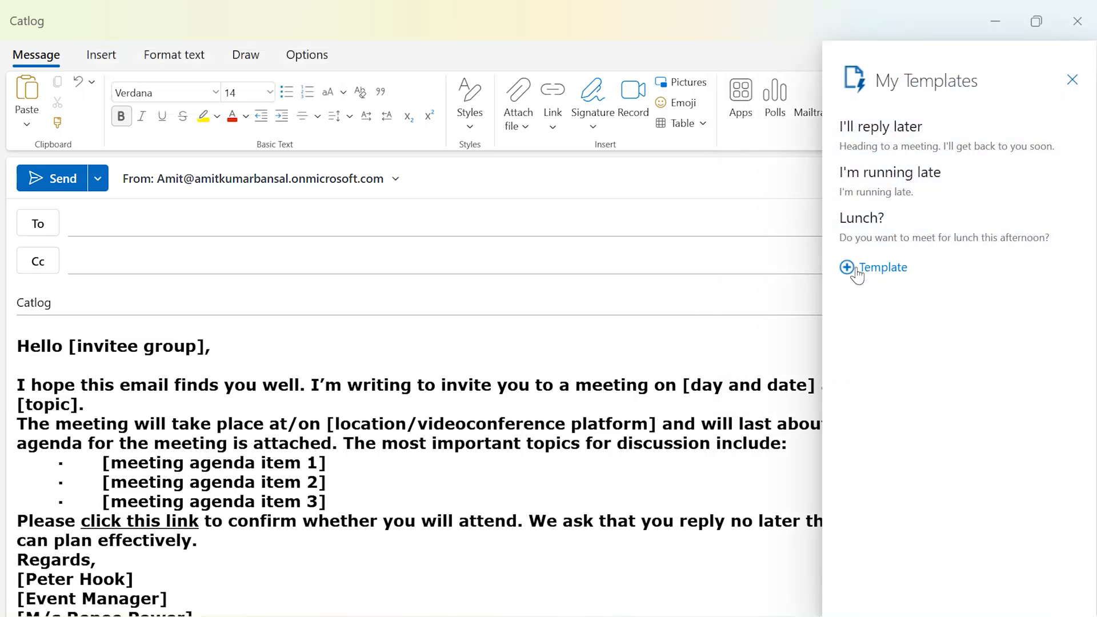
pyautogui.click(872, 268)
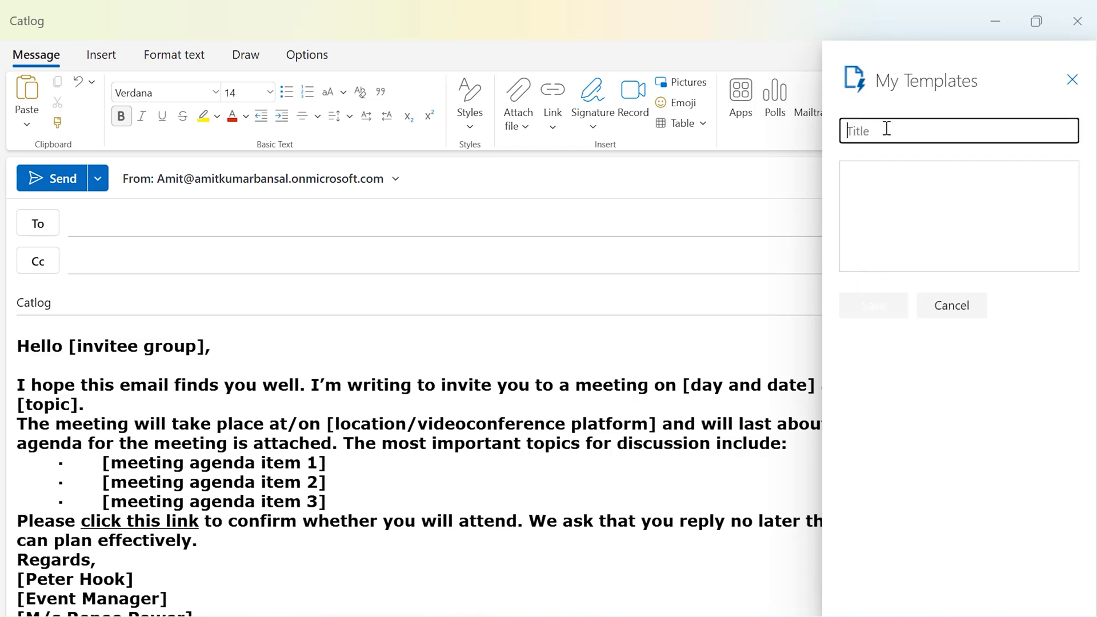
pyautogui.write('Catlog')
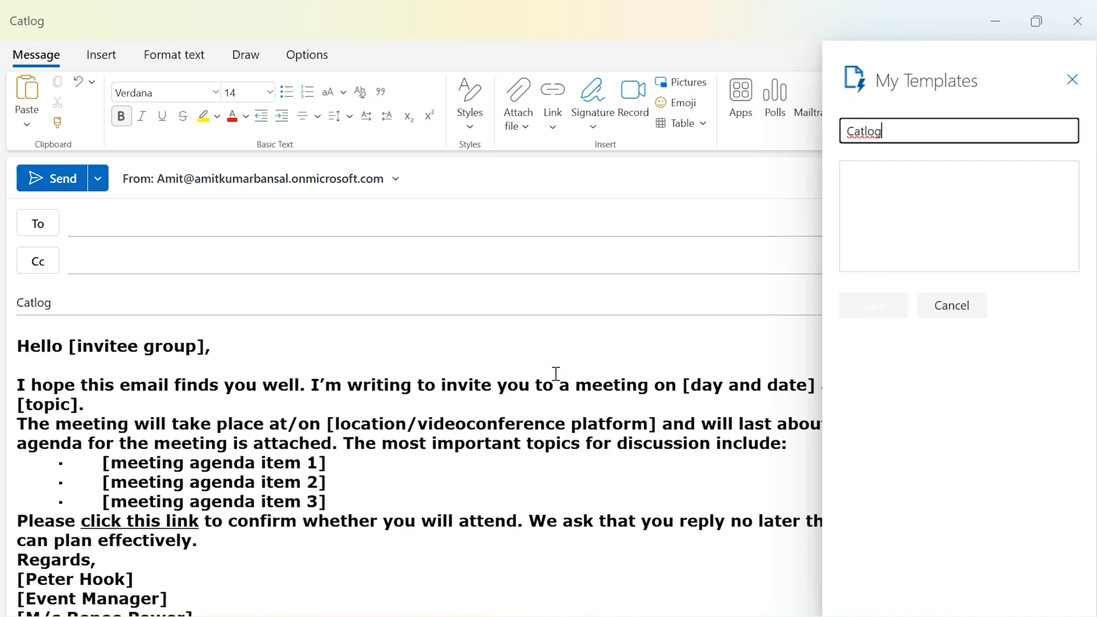
# Fill the template body with the invitation text, save it and close the templates panel.
pyautogui.click(959, 216)
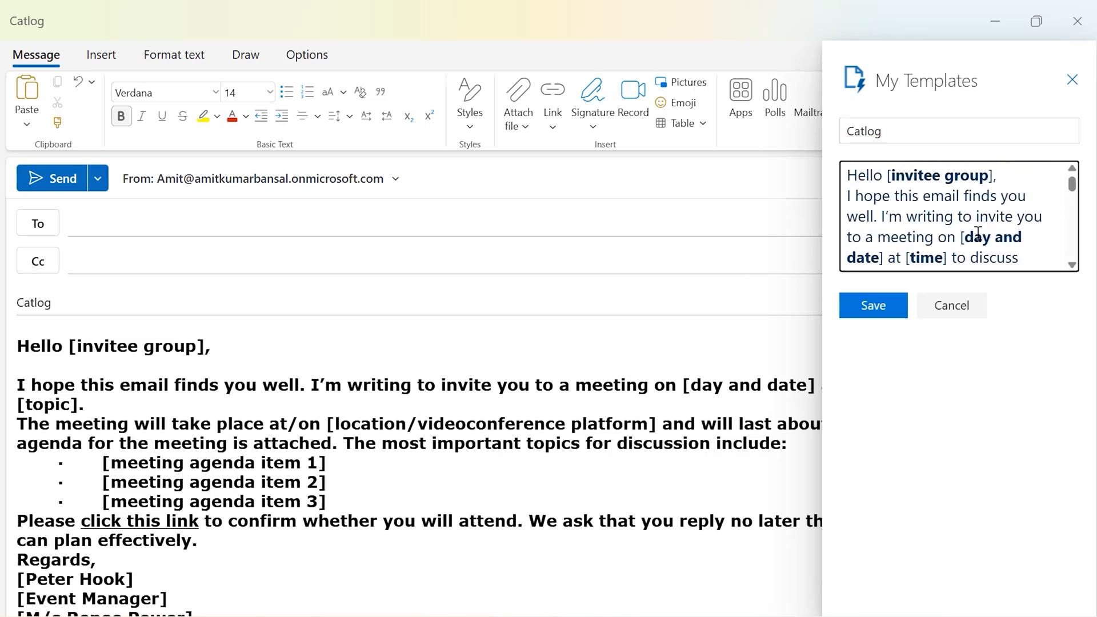
pyautogui.click(872, 305)
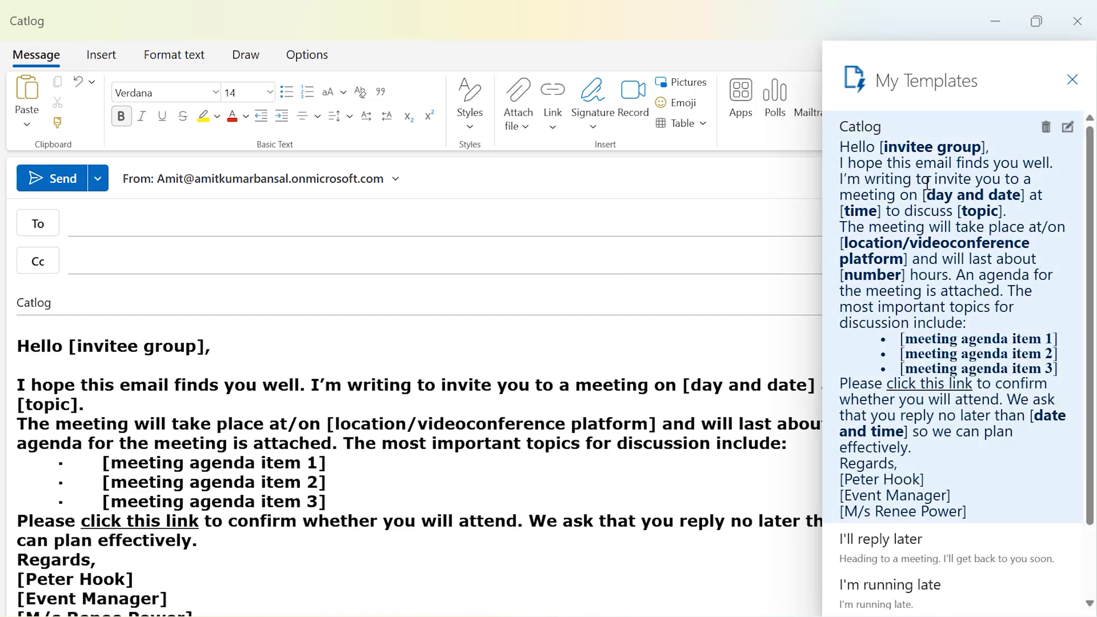
pyautogui.click(1072, 78)
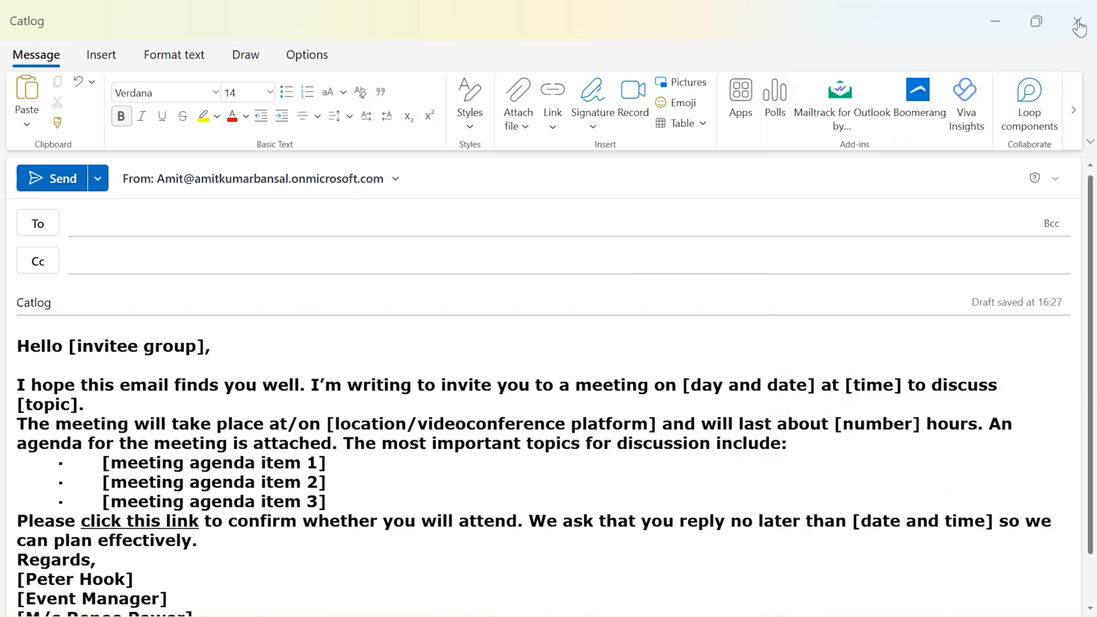
# Close the Catlog draft window and return to the inbox.
pyautogui.click(1081, 21)
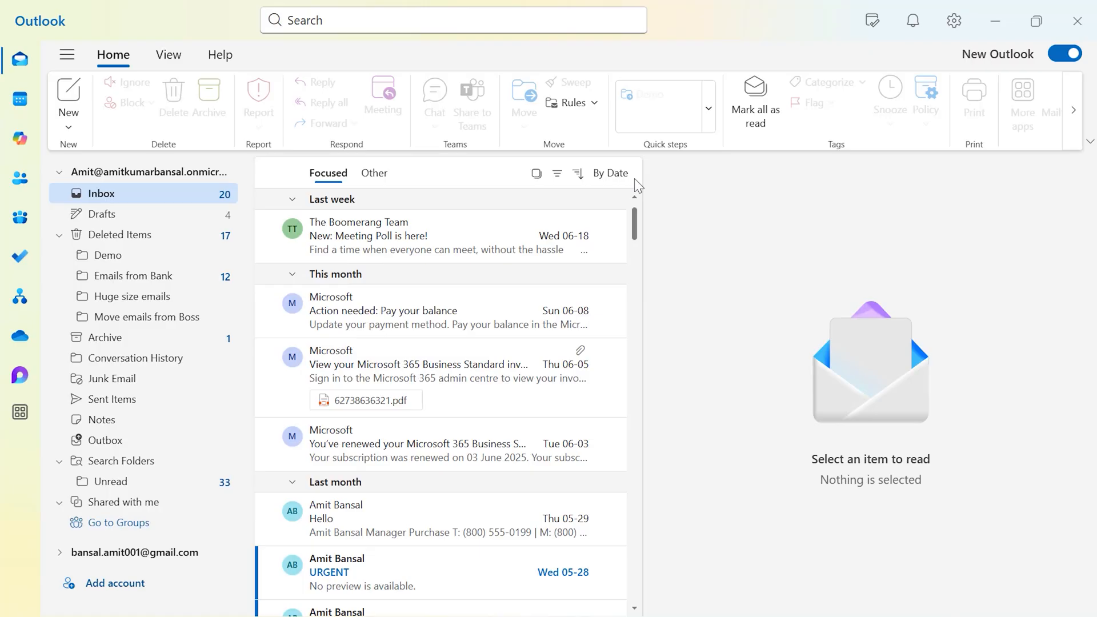
pyautogui.moveTo(620, 206)
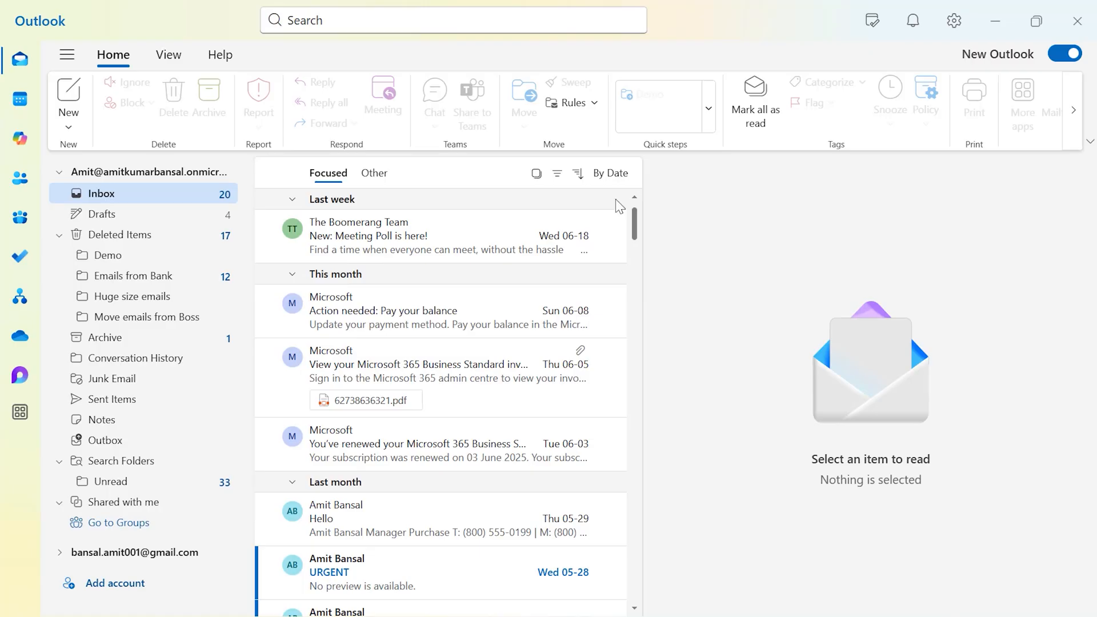
pyautogui.moveTo(740, 48)
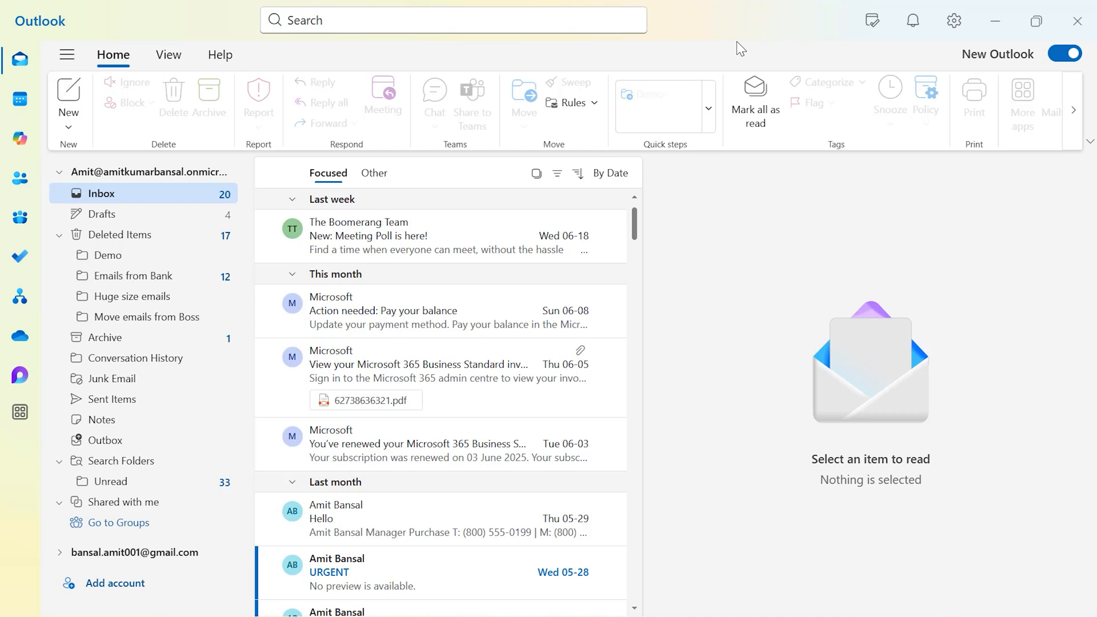
pyautogui.moveTo(66, 55)
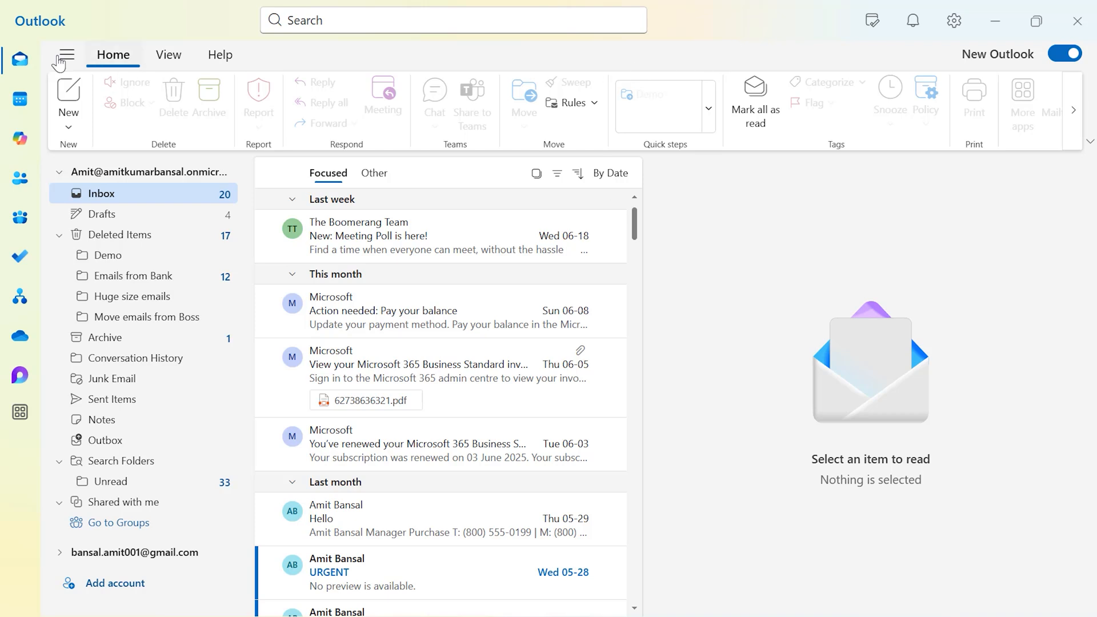
pyautogui.click(67, 101)
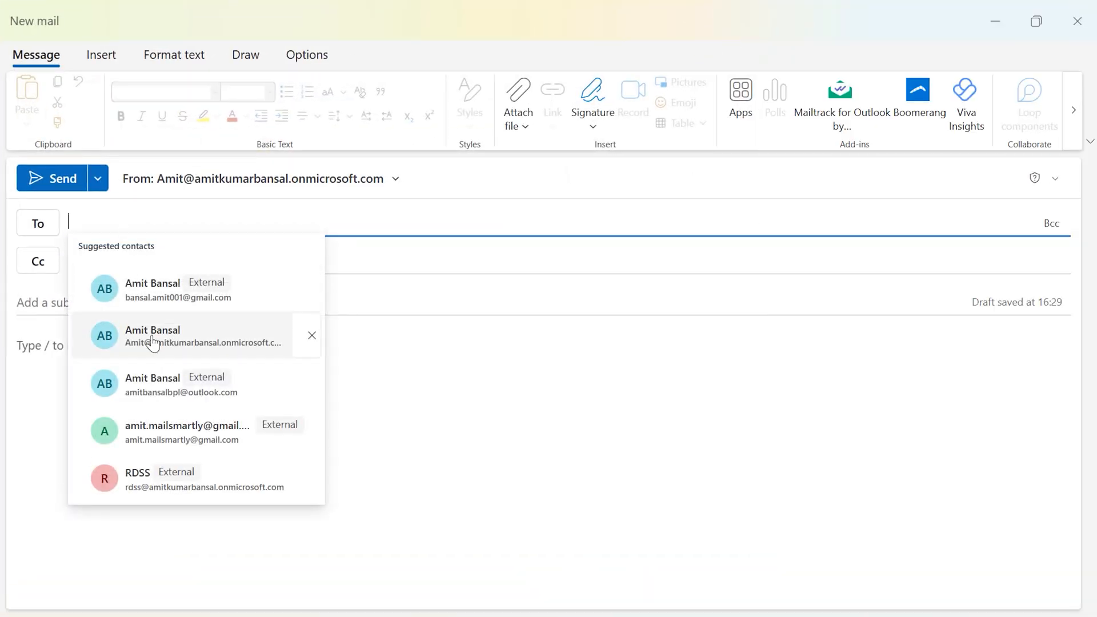
pyautogui.click(181, 384)
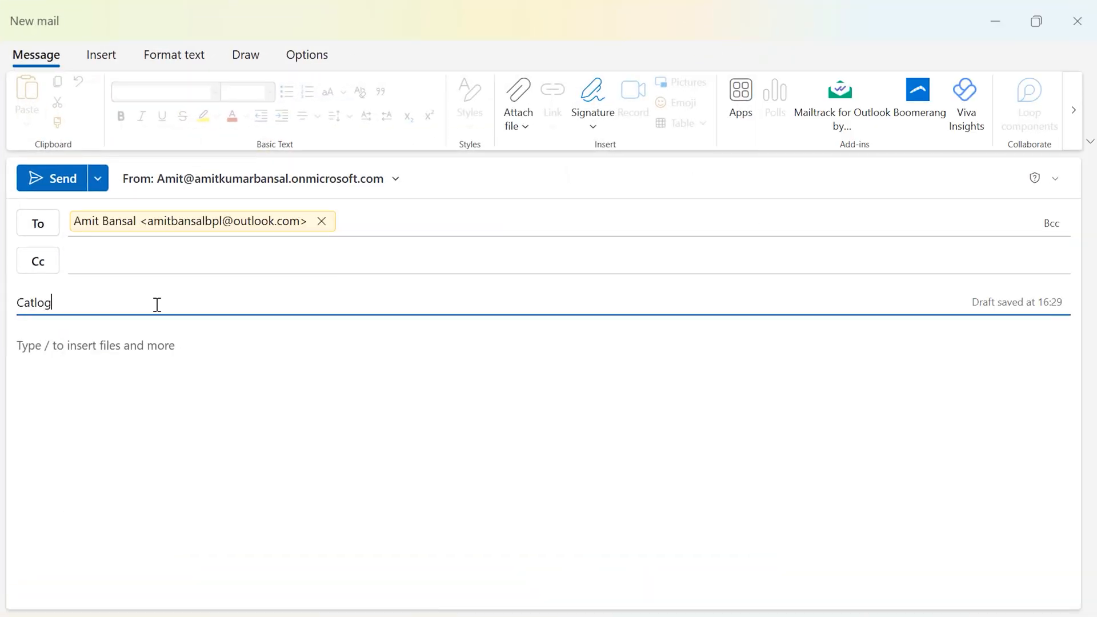
pyautogui.click(167, 350)
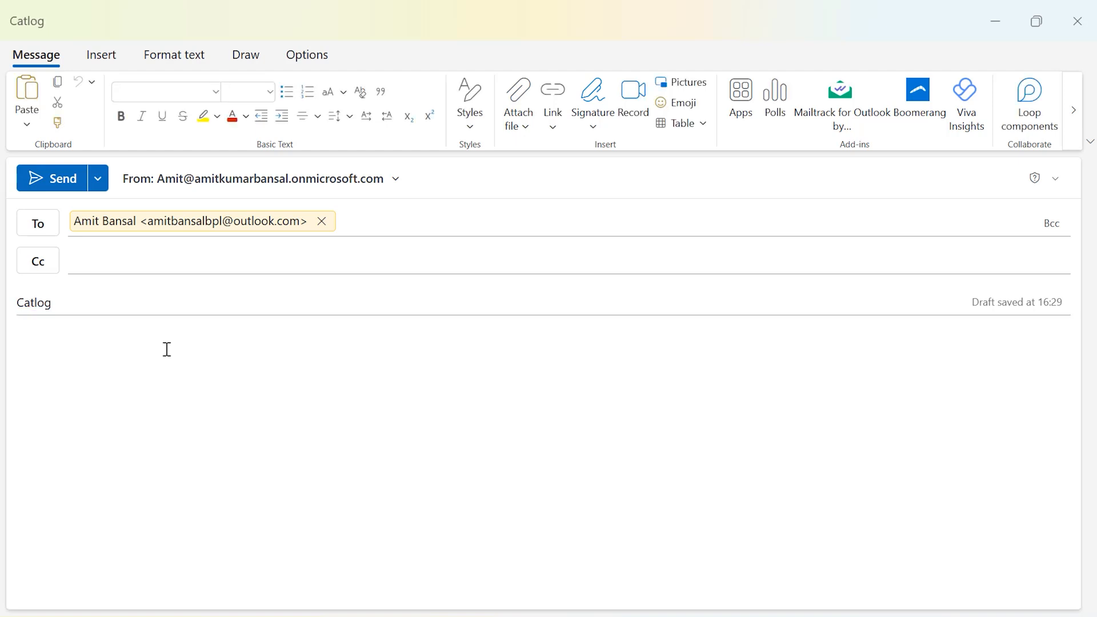
pyautogui.moveTo(89, 110)
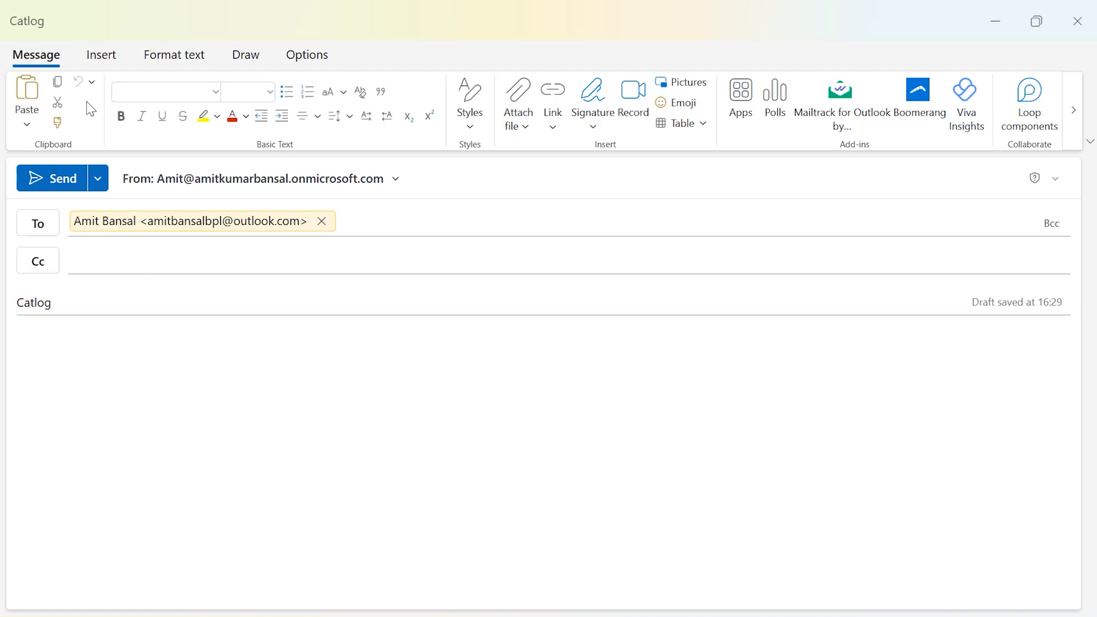
pyautogui.moveTo(809, 145)
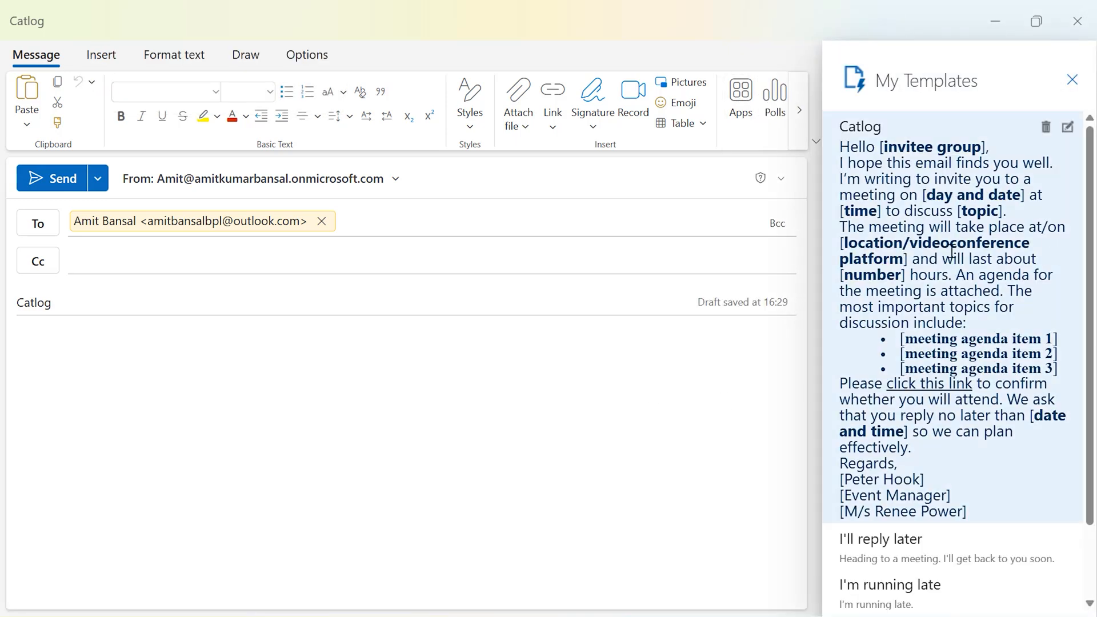
pyautogui.moveTo(980, 286)
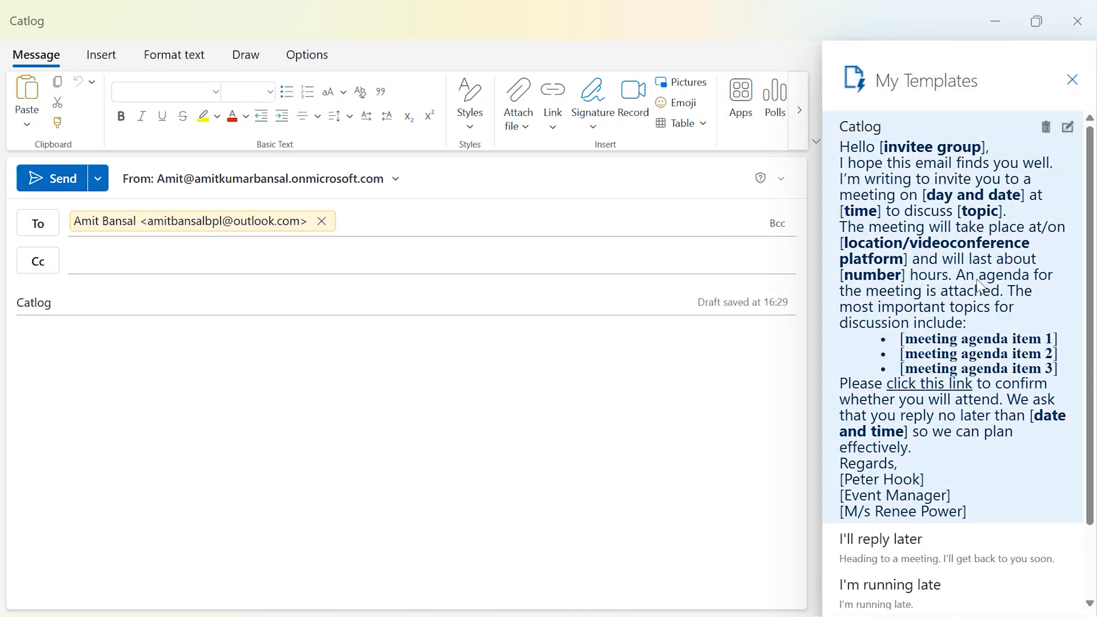
pyautogui.moveTo(980, 224)
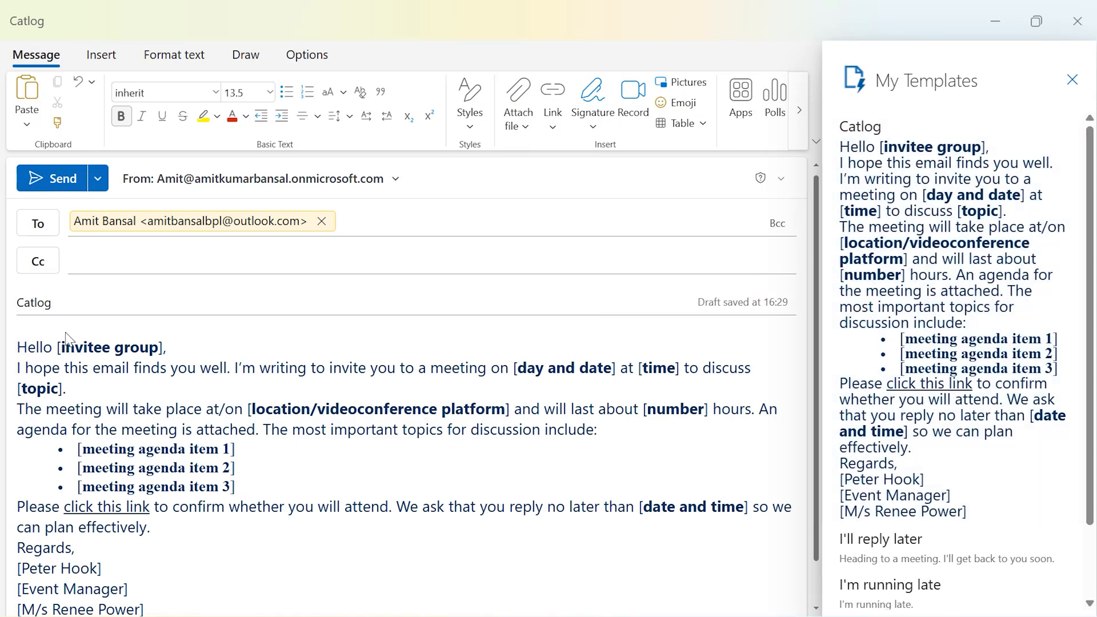
pyautogui.moveTo(70, 340)
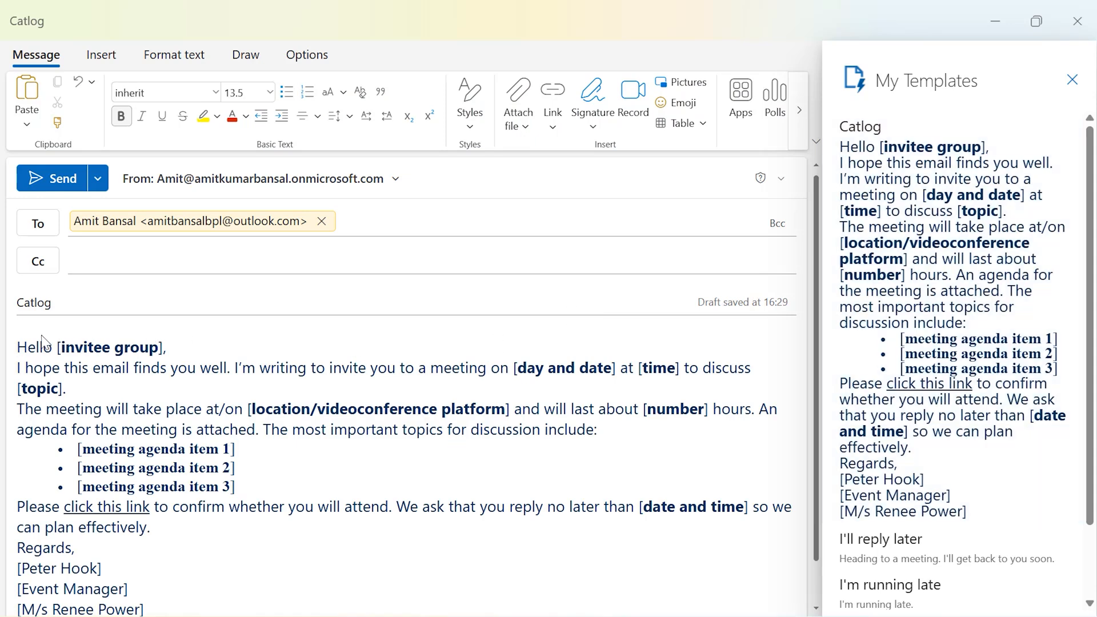